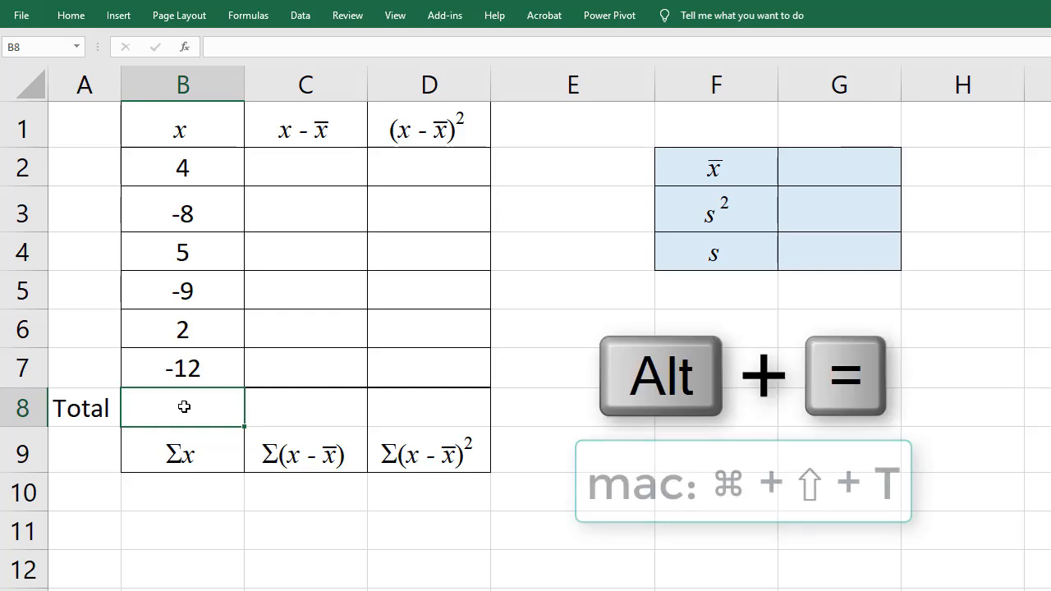
# Step: AutoSum the six x values into B8, giving a total of -18
pyautogui.press('alt+=')
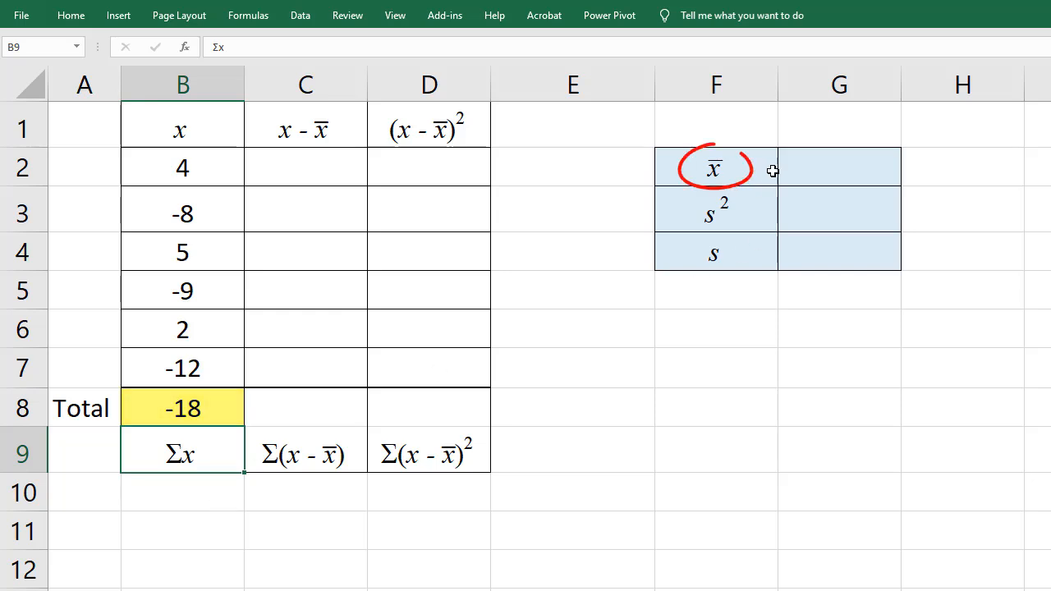
# Step: Enter the mean in G2 as the total B8 divided by 6, giving -3
pyautogui.click(839, 168)
pyautogui.write('=B8')
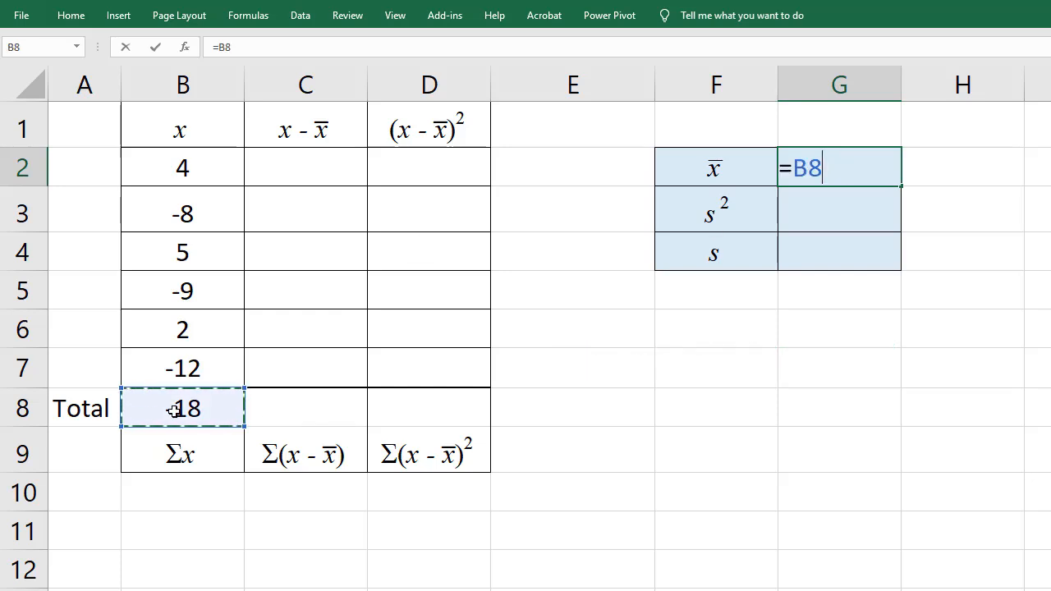
pyautogui.write('/')
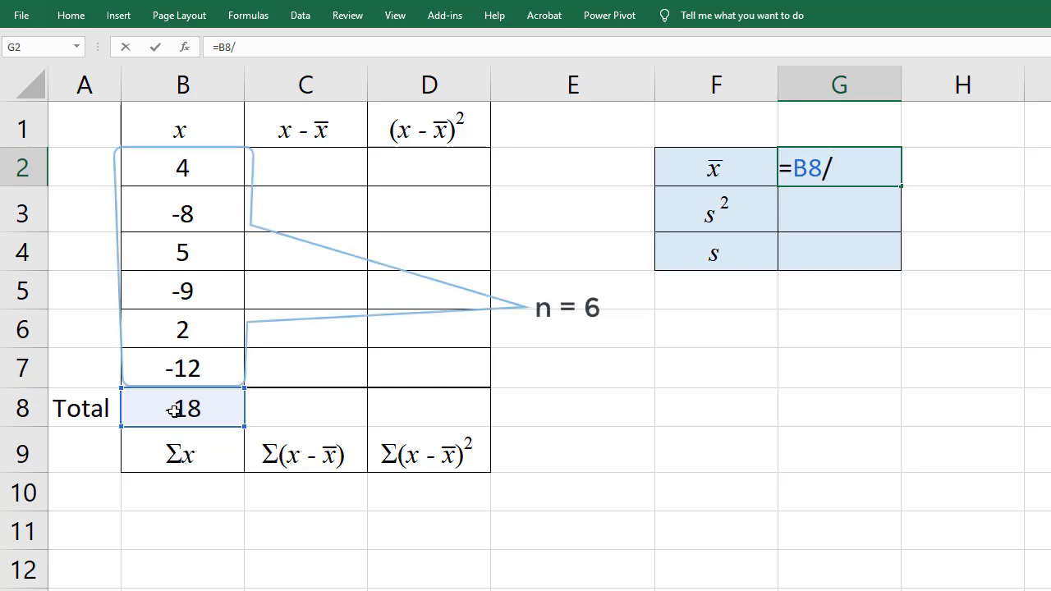
pyautogui.write('6')
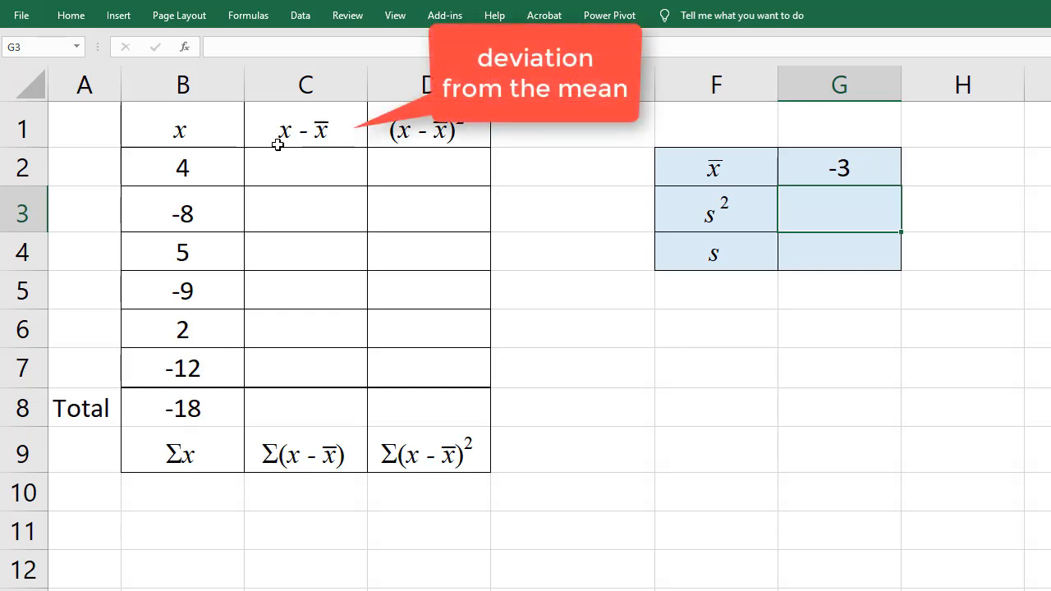
pyautogui.moveTo(330, 155)
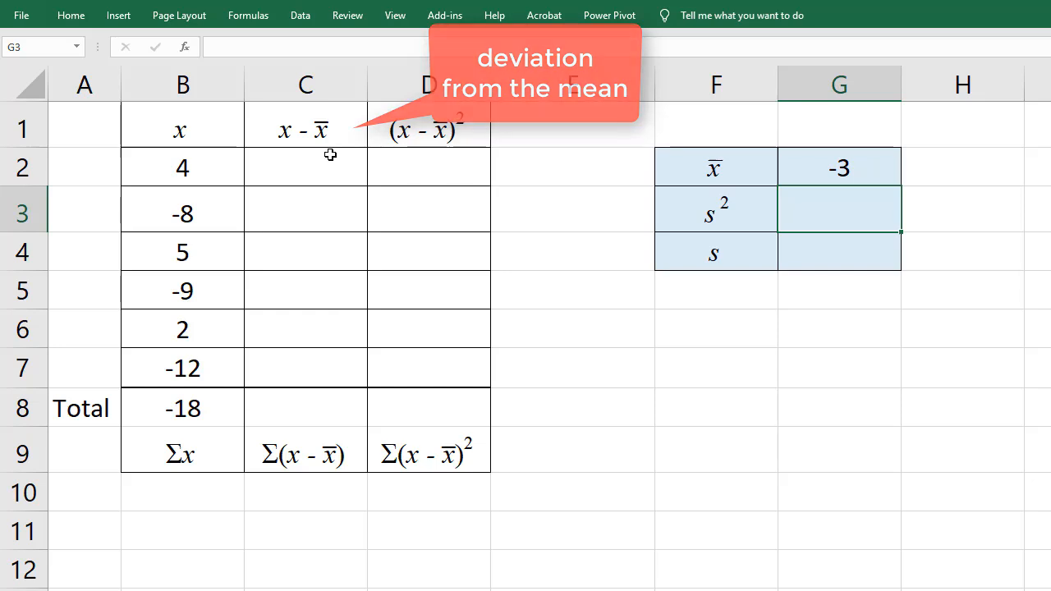
# Step: Enter =B2-(-3) in C2 and fill the deviations down to C7, totalling 0 in C8
pyautogui.click(305, 167)
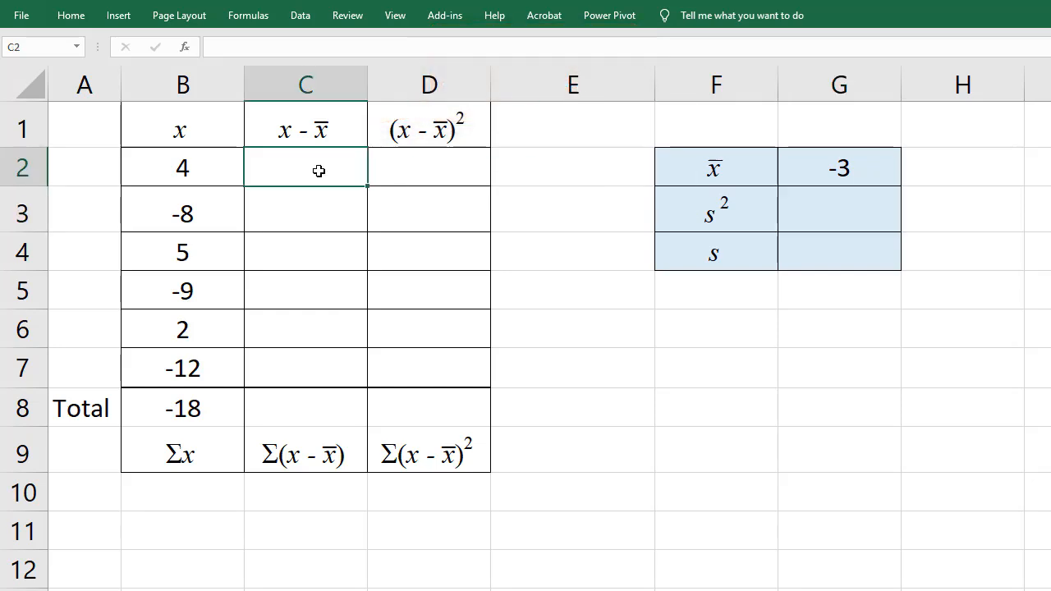
pyautogui.write('=')
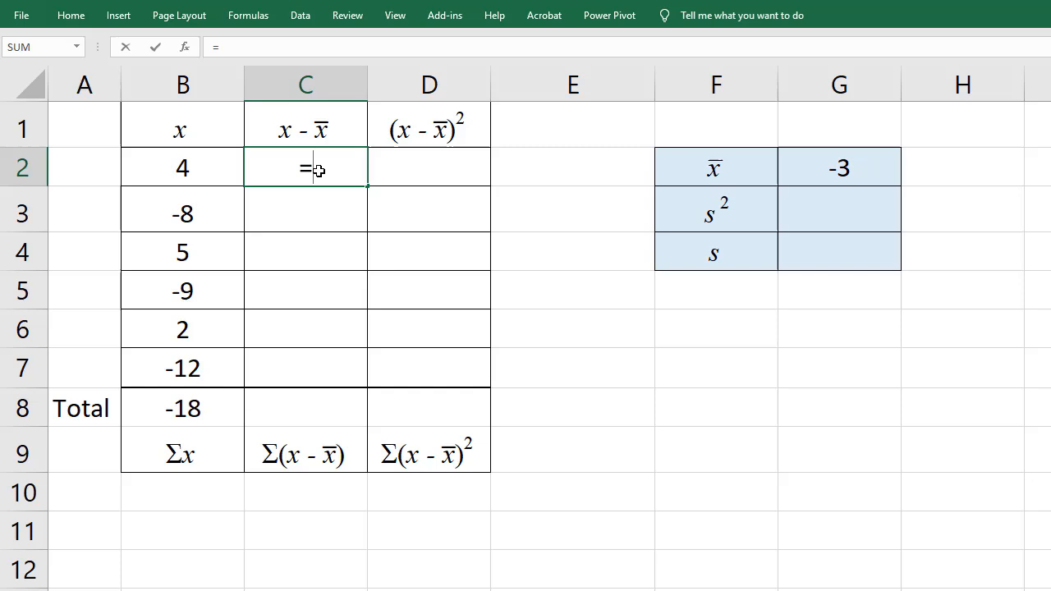
pyautogui.click(182, 168)
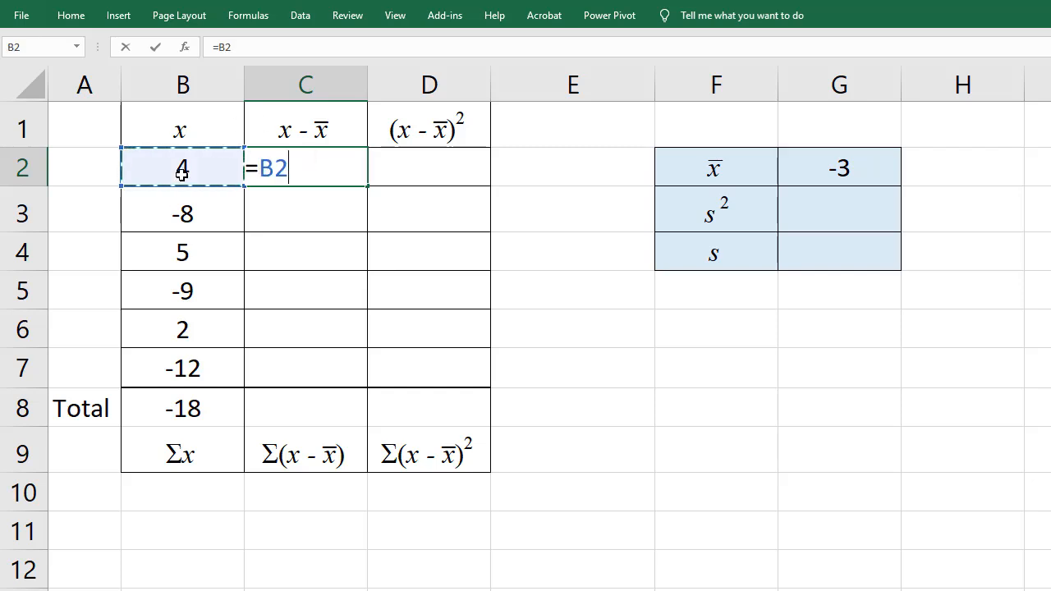
pyautogui.write('-')
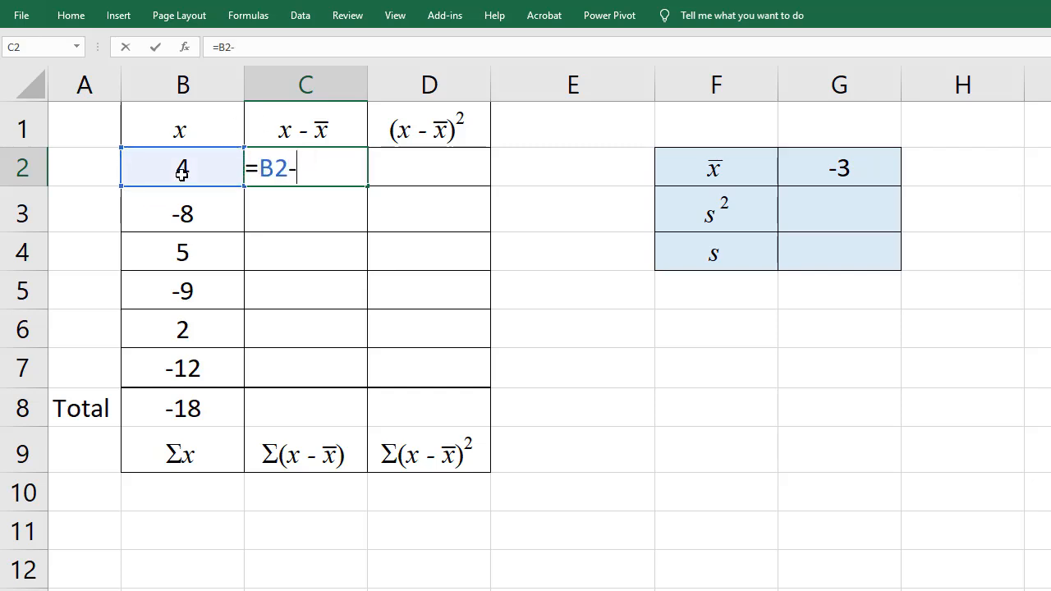
pyautogui.write('(')
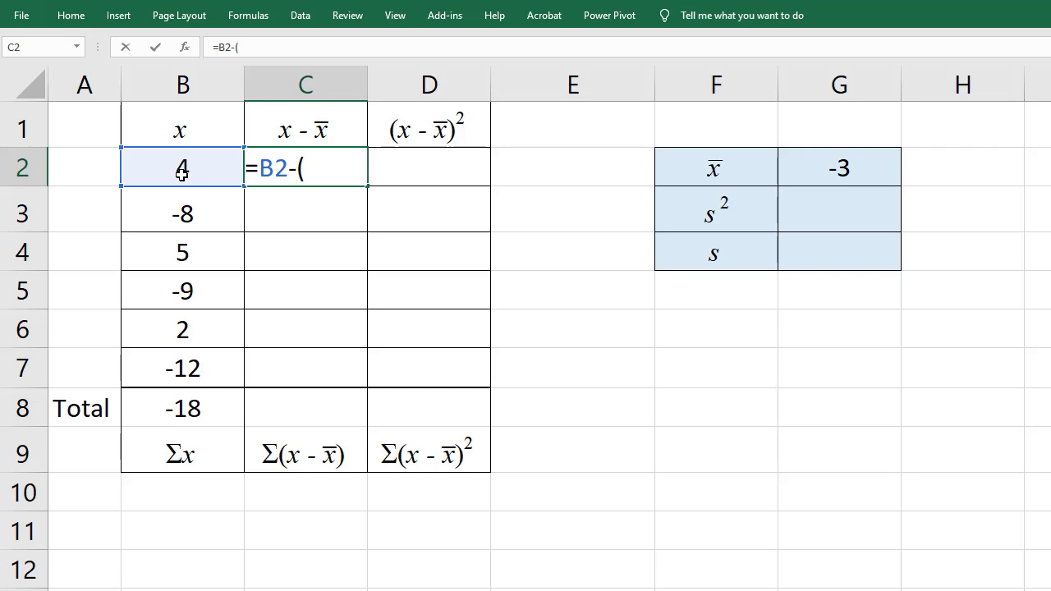
pyautogui.write('-3')
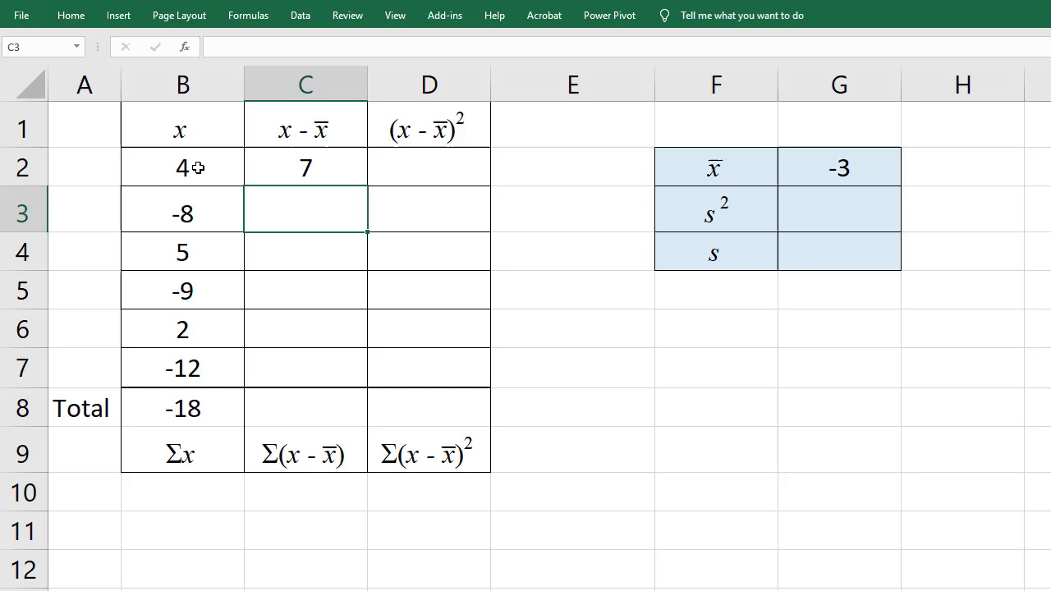
pyautogui.moveTo(352, 167)
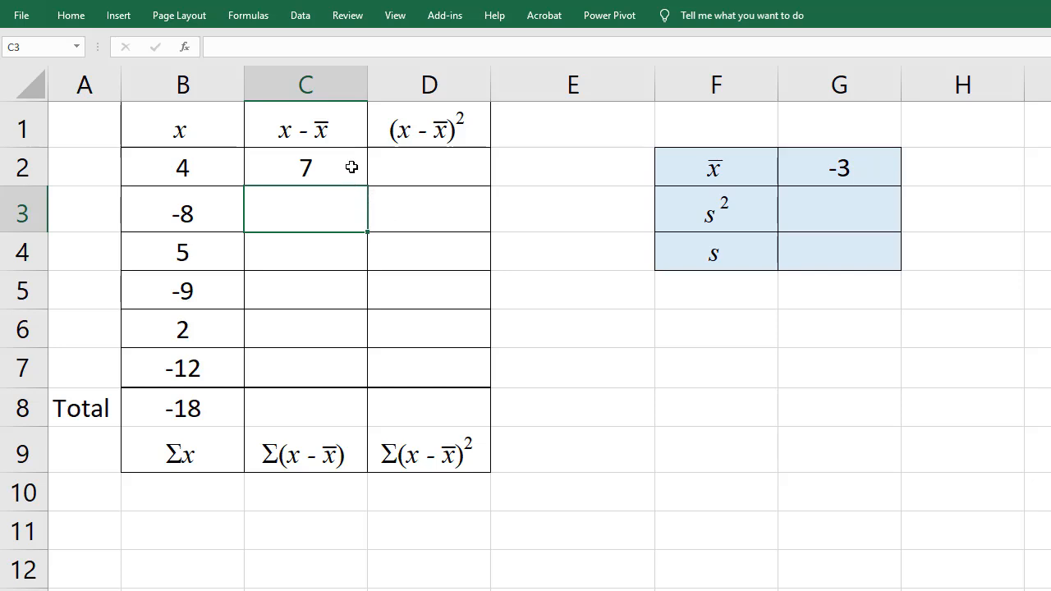
pyautogui.click(305, 168)
pyautogui.write('=')
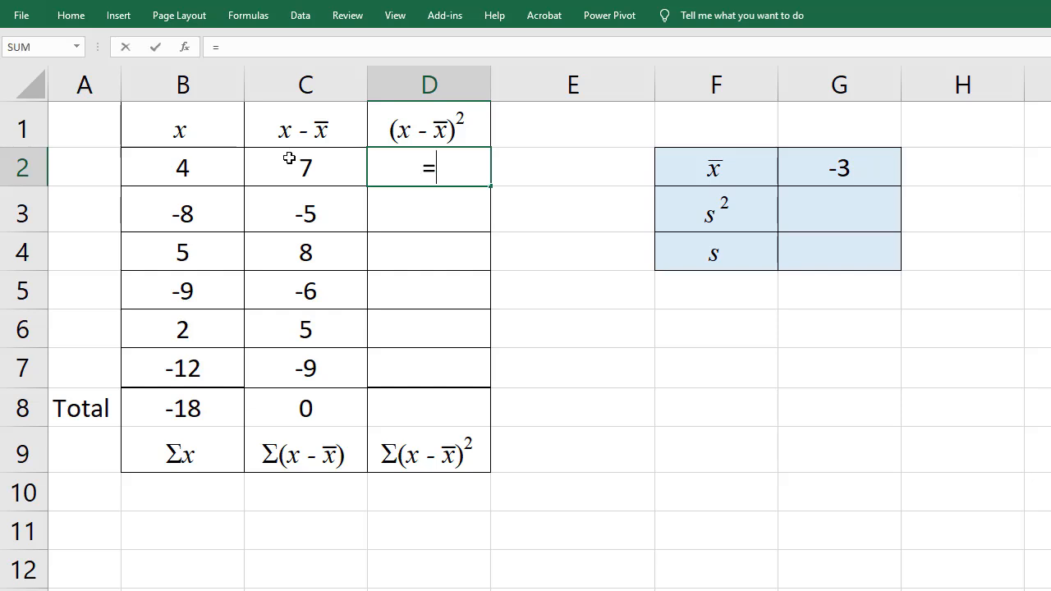
# Step: Enter =C2^2 in D2, fill down to D7 and total the squared deviations to 280 in D8
pyautogui.click(305, 168)
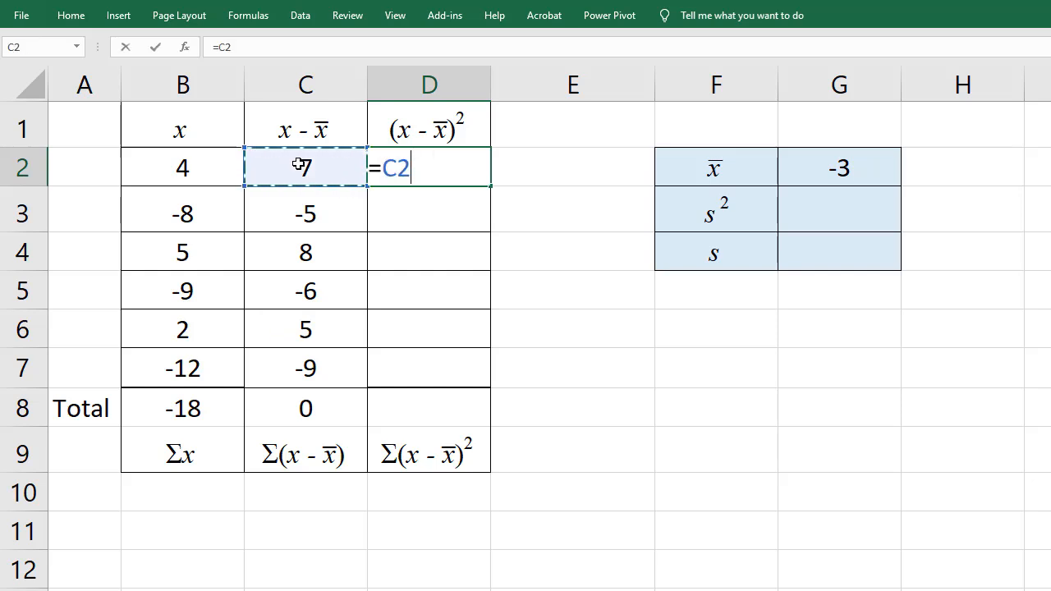
pyautogui.write('^2')
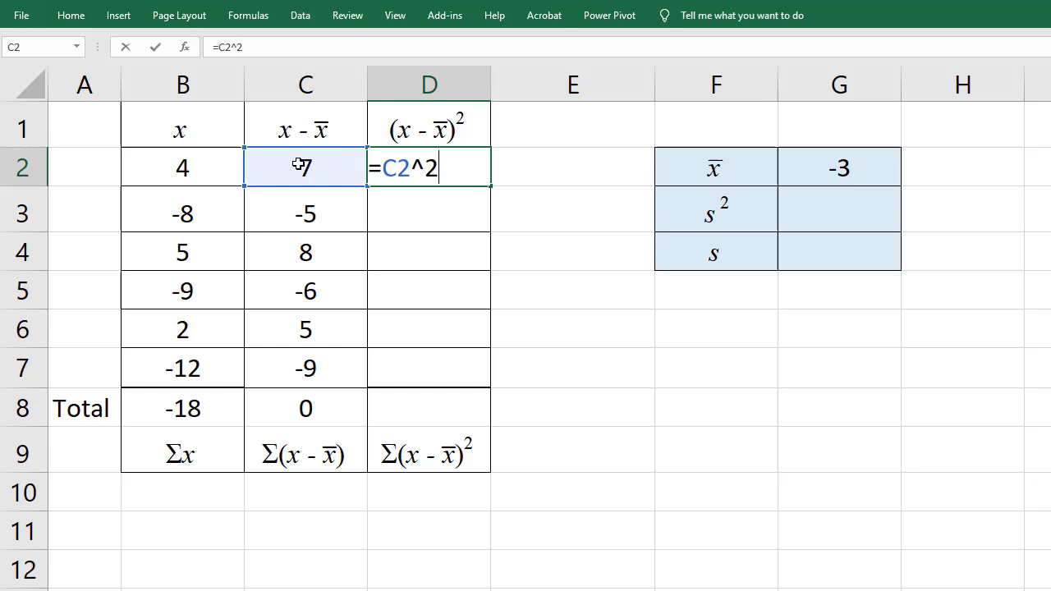
pyautogui.press('Return')
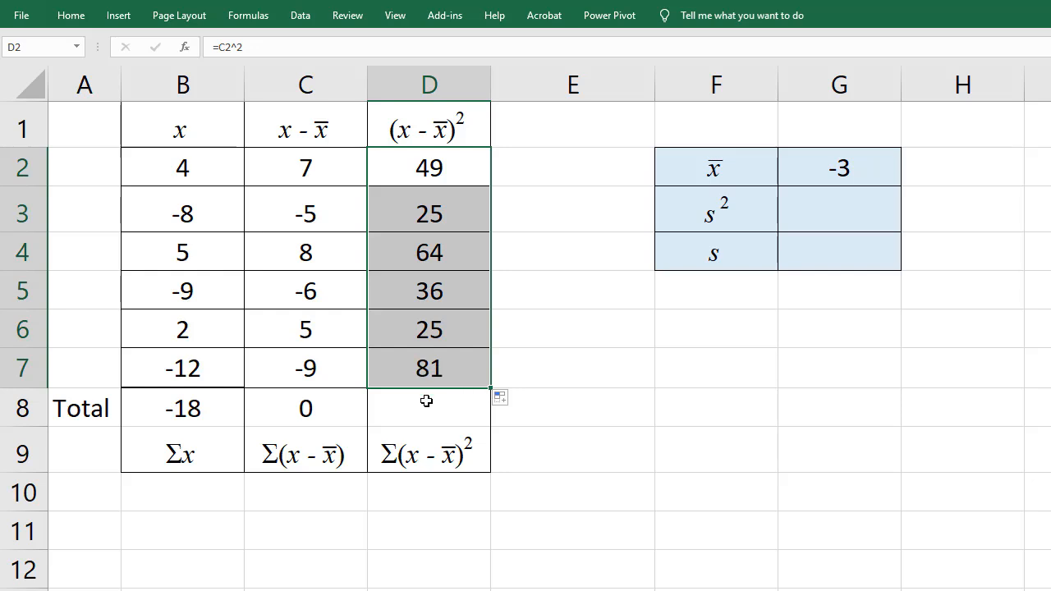
pyautogui.click(305, 407)
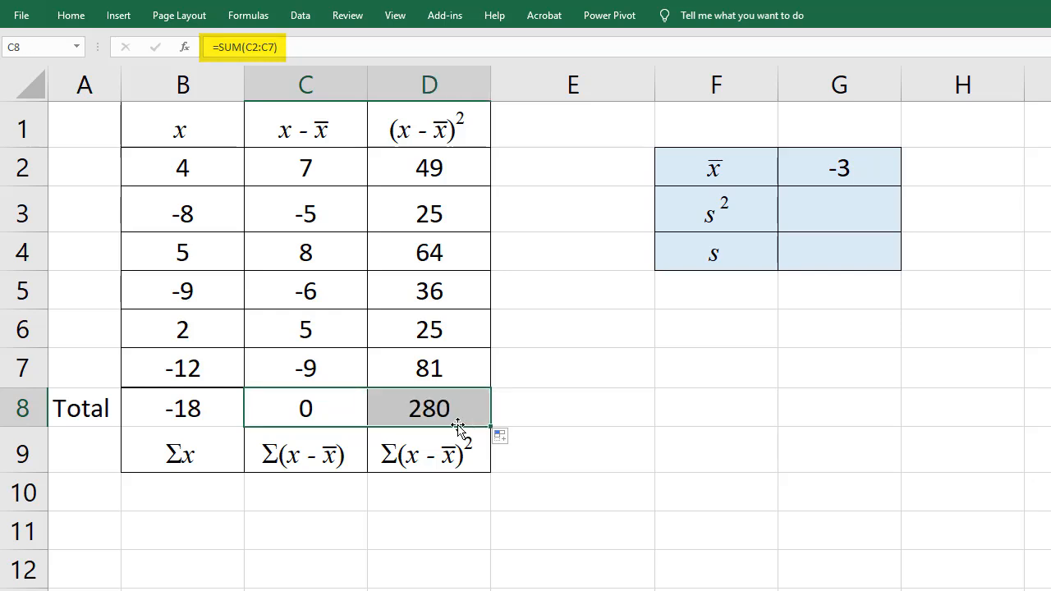
pyautogui.click(429, 407)
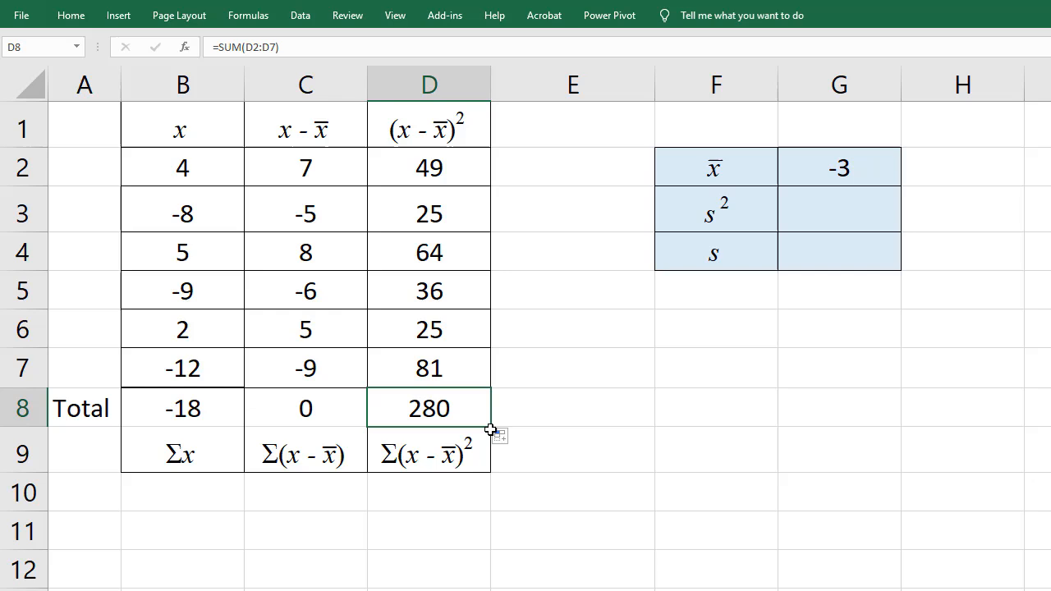
pyautogui.moveTo(468, 431)
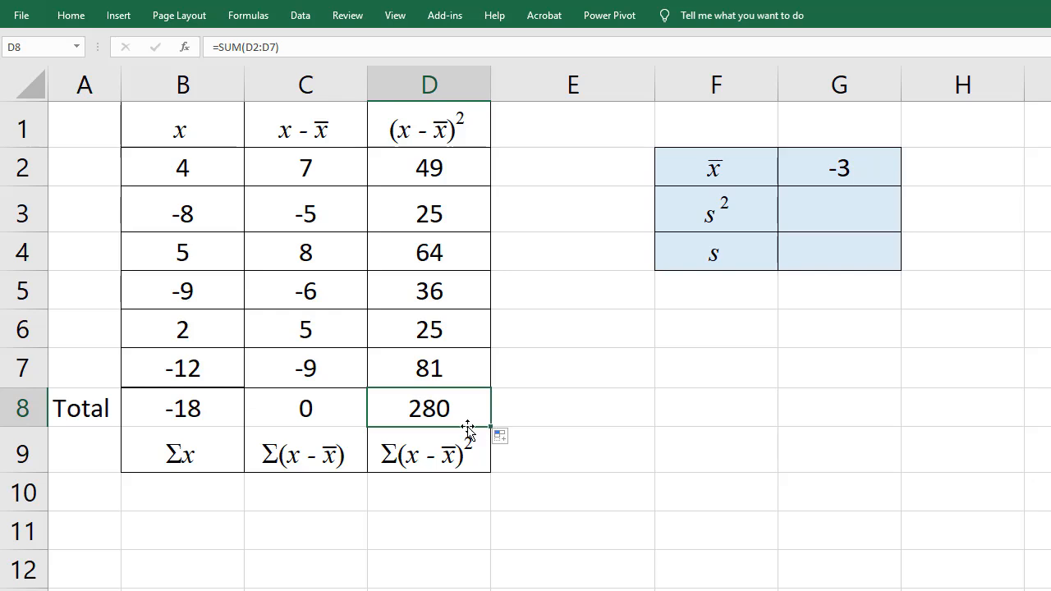
# Step: Enter the sample variance in G3 as D8 divided by 5, giving 56
pyautogui.click(837, 210)
pyautogui.write('=D8')
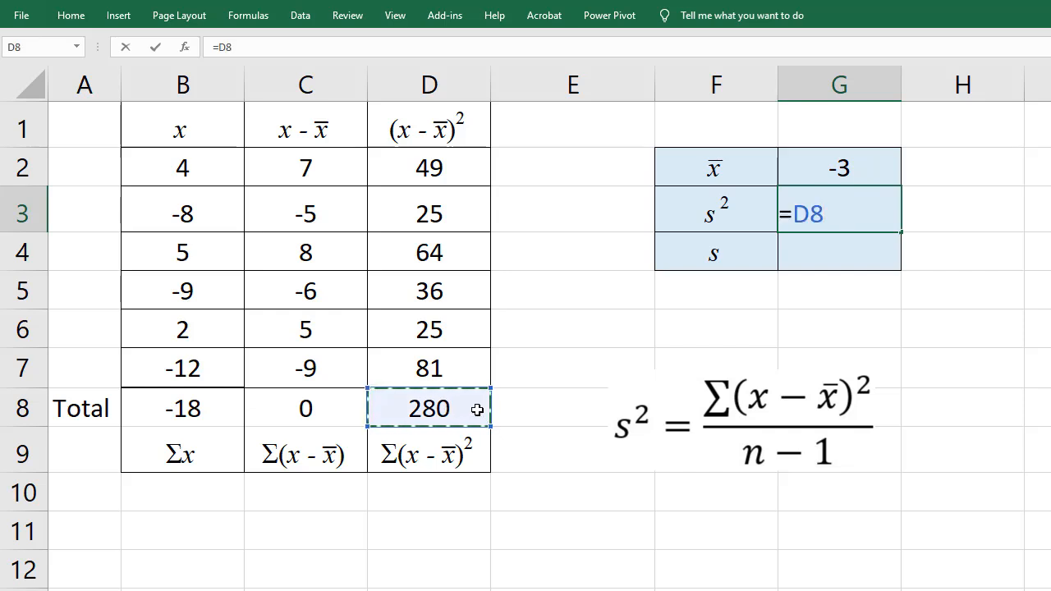
pyautogui.write('/5')
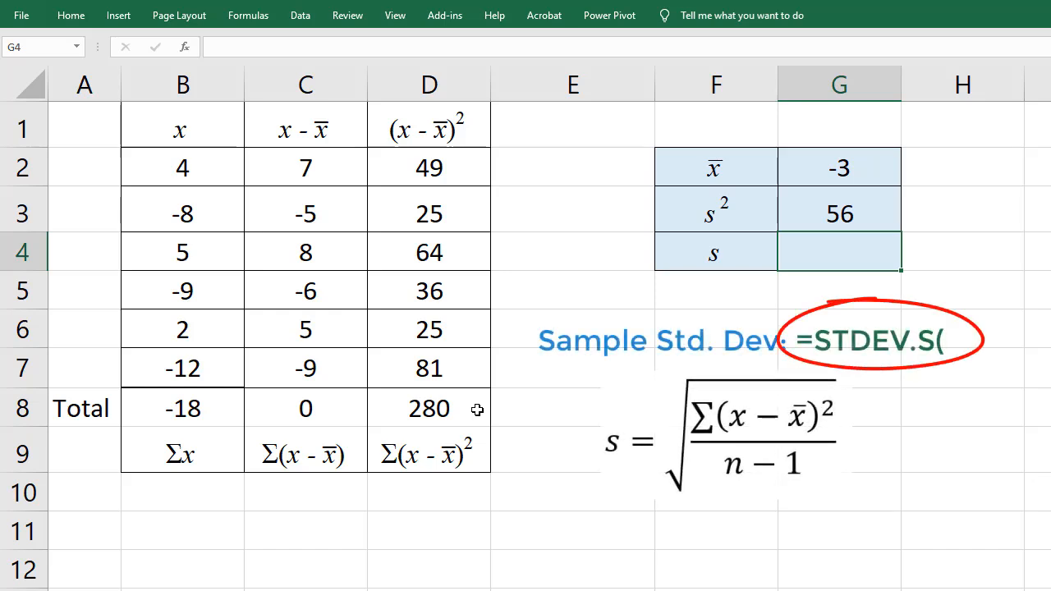
# Step: Enter =SQRT(G3) in G4, giving the standard deviation 7.483315
pyautogui.write('=s')
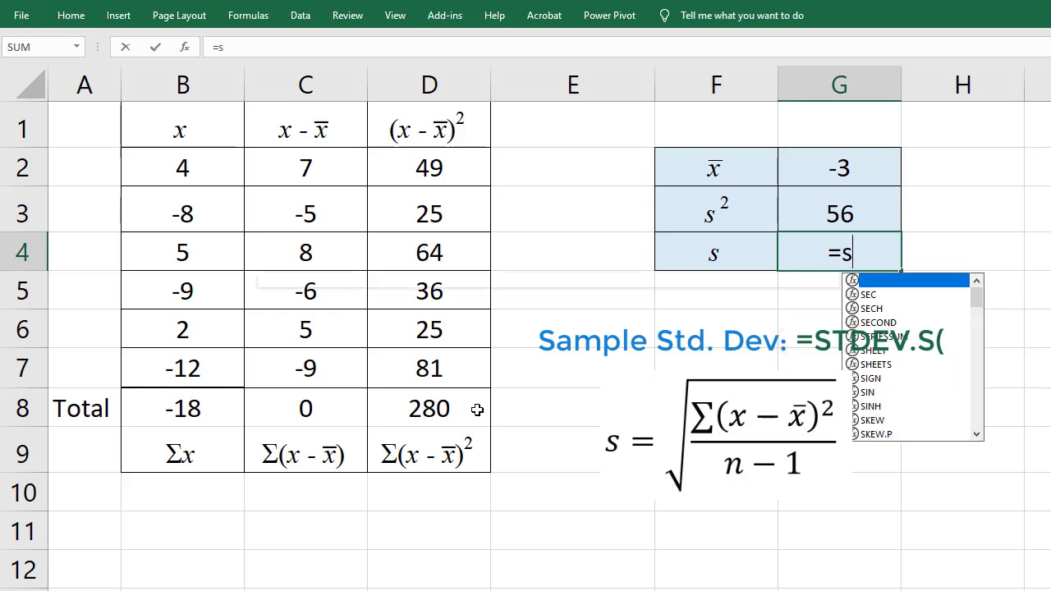
pyautogui.write('qrt(')
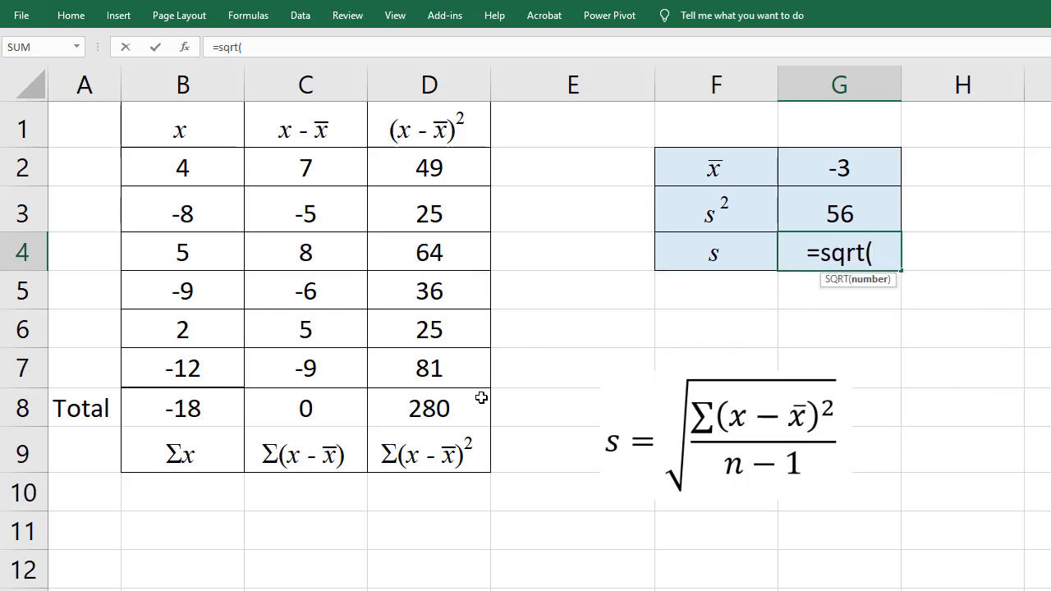
pyautogui.click(839, 213)
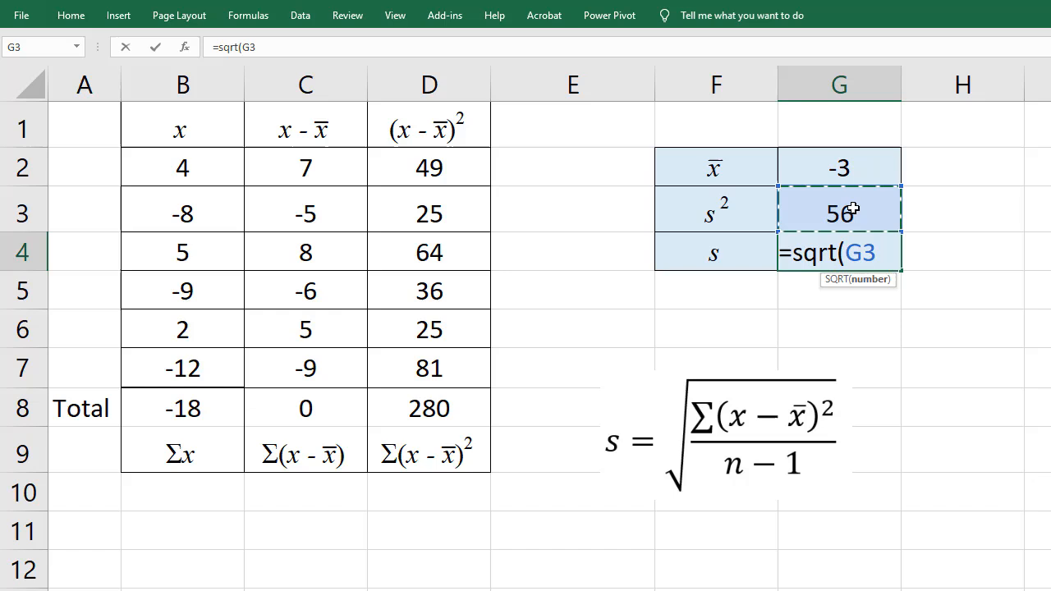
pyautogui.press('Return')
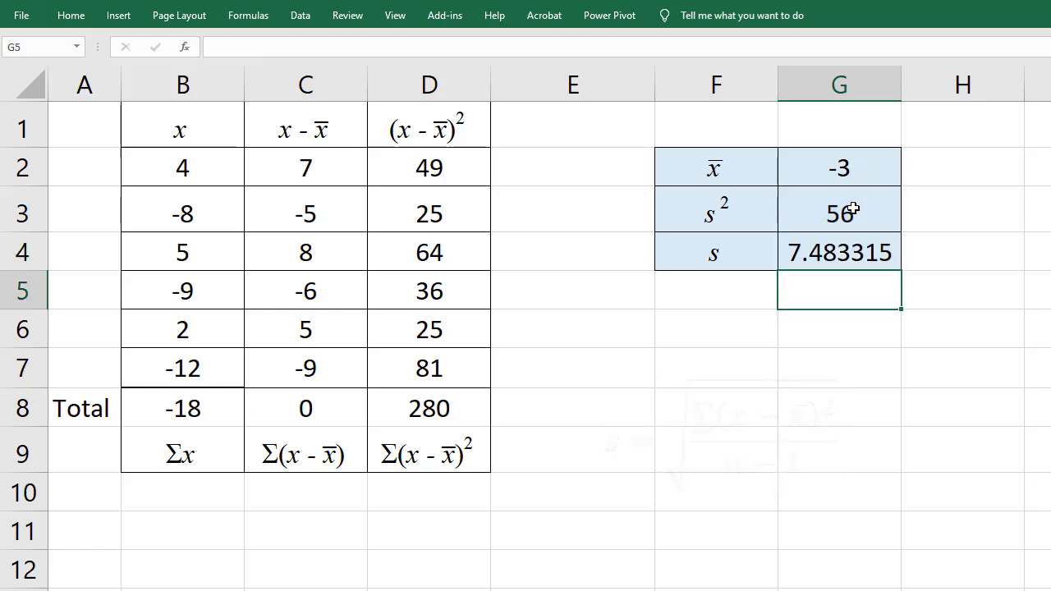